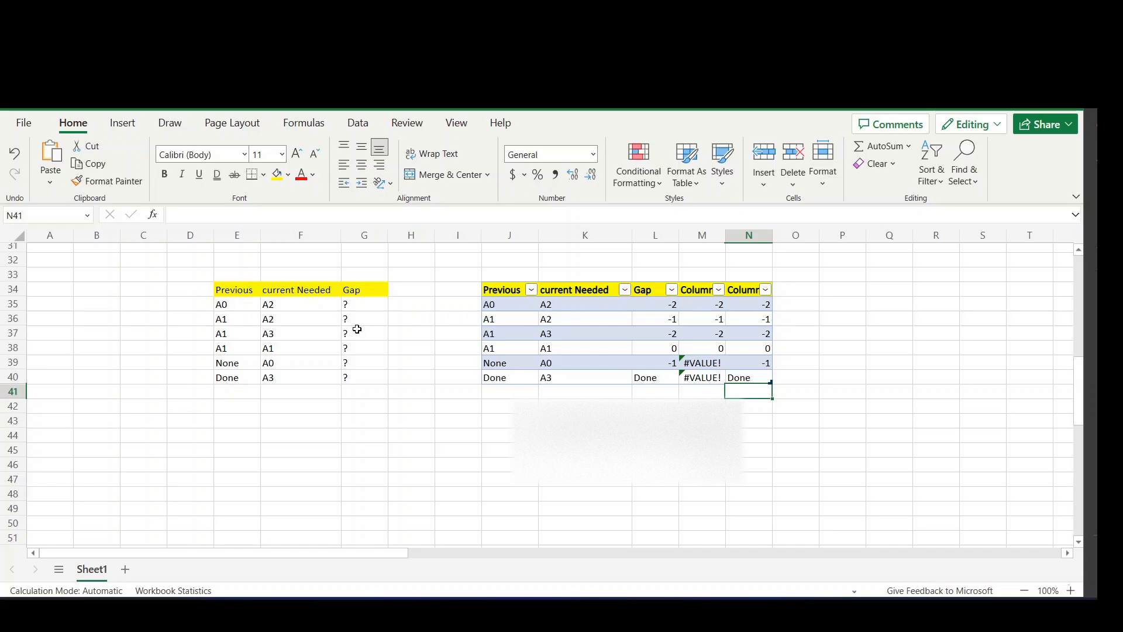
mouse_move(361, 319)
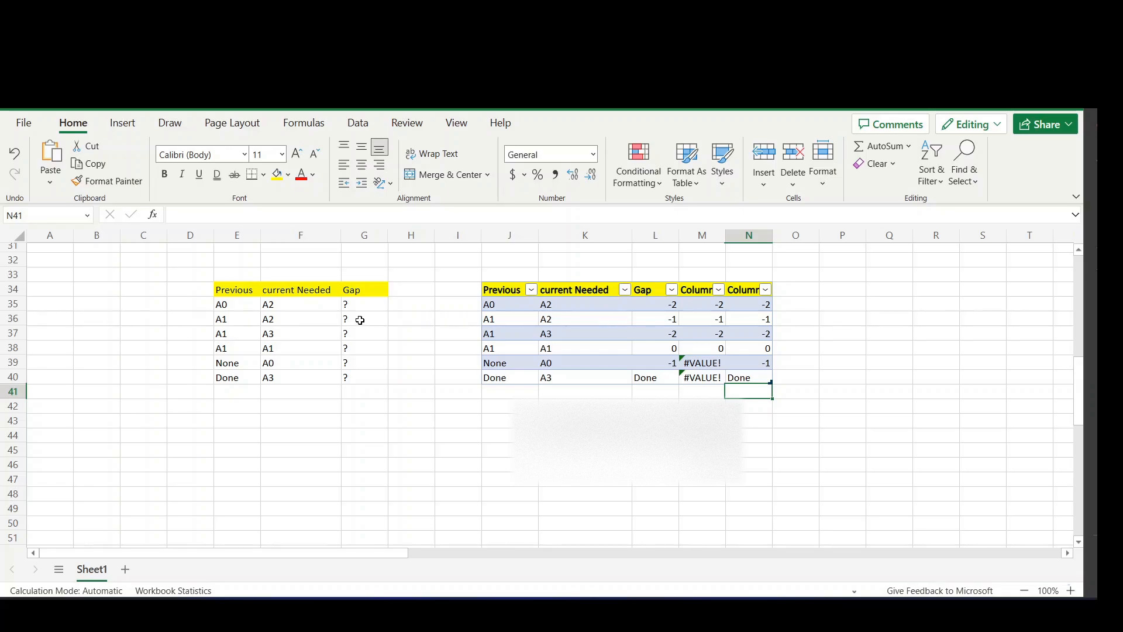
mouse_move(368, 327)
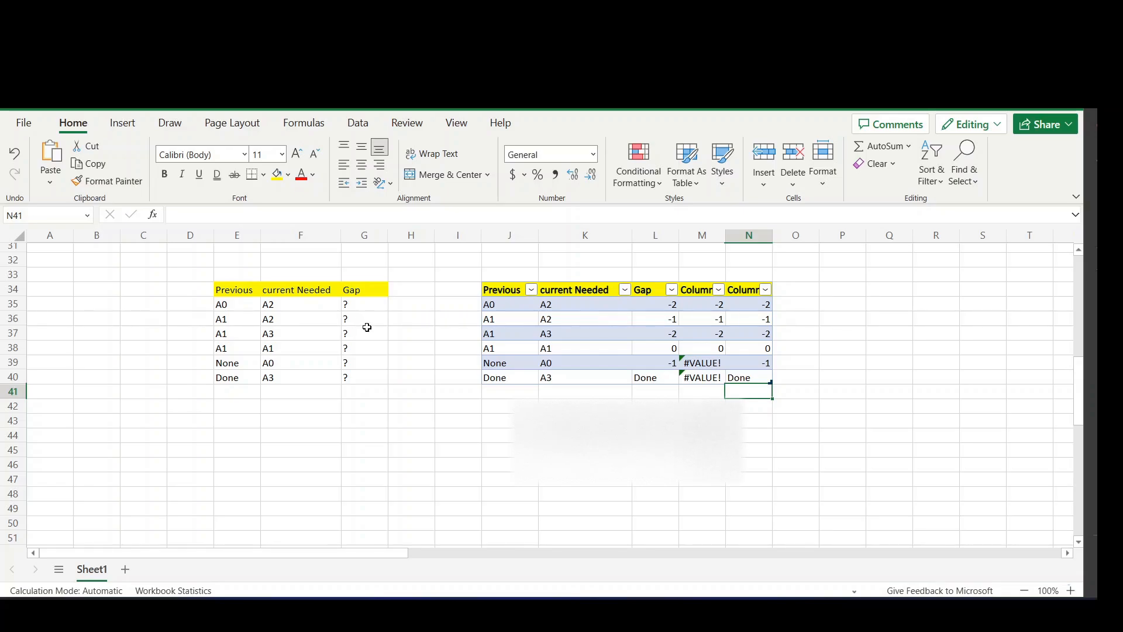
mouse_move(370, 326)
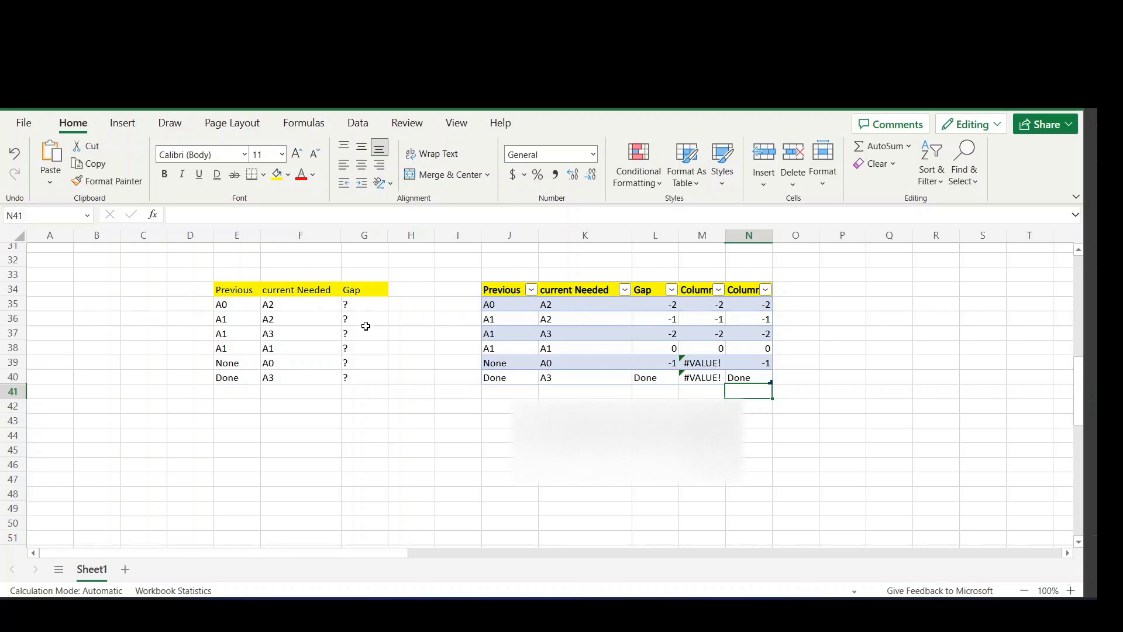
mouse_move(235, 315)
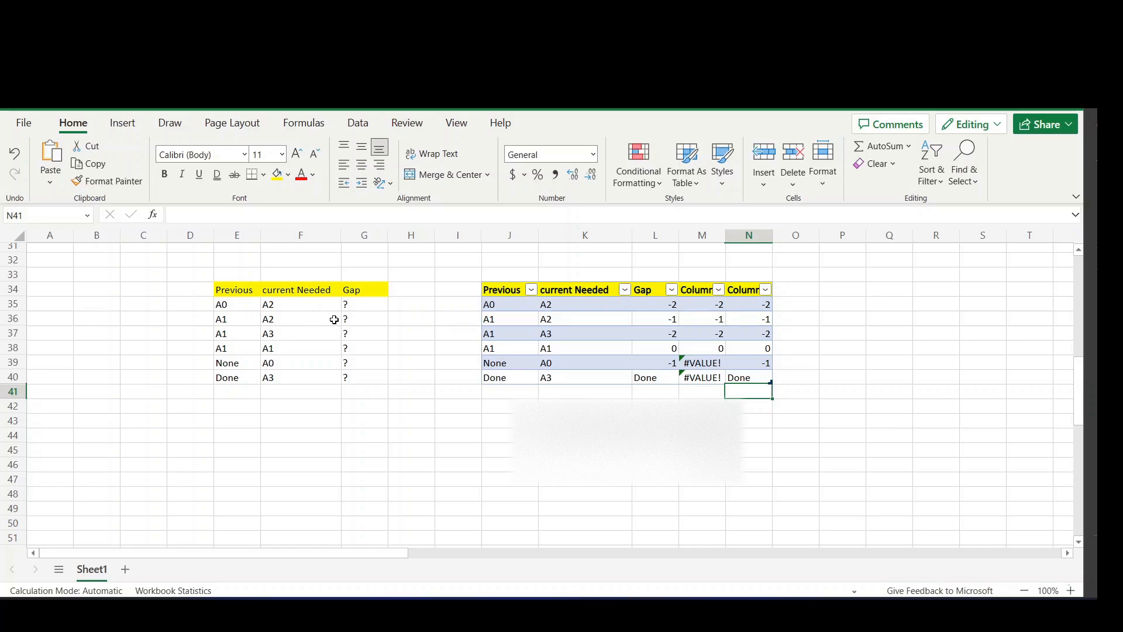
mouse_move(360, 317)
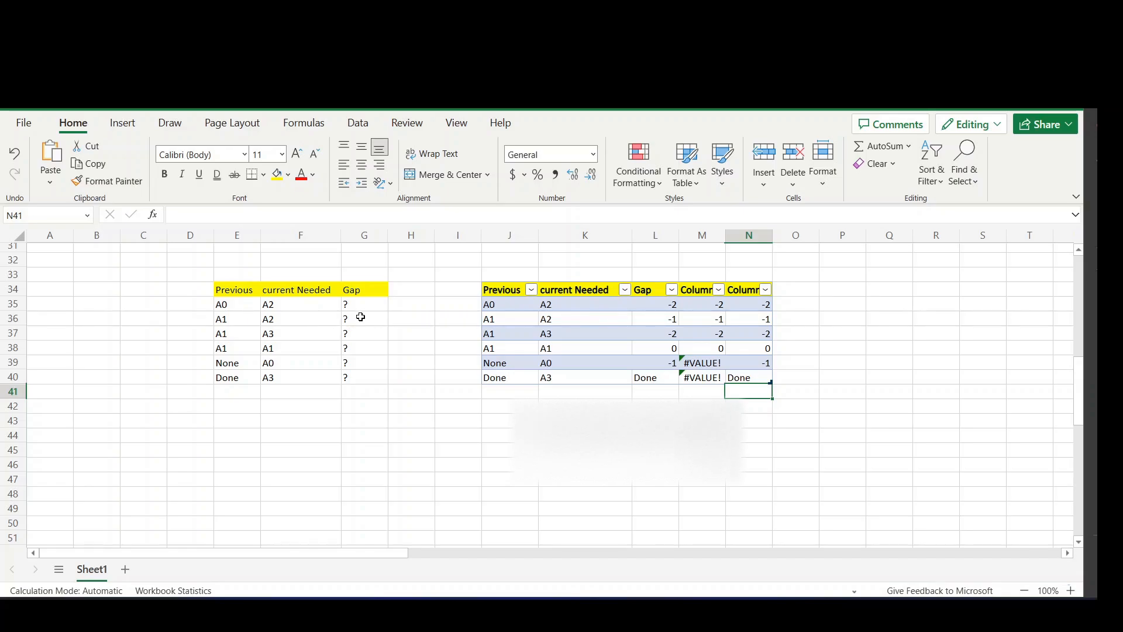
mouse_move(234, 302)
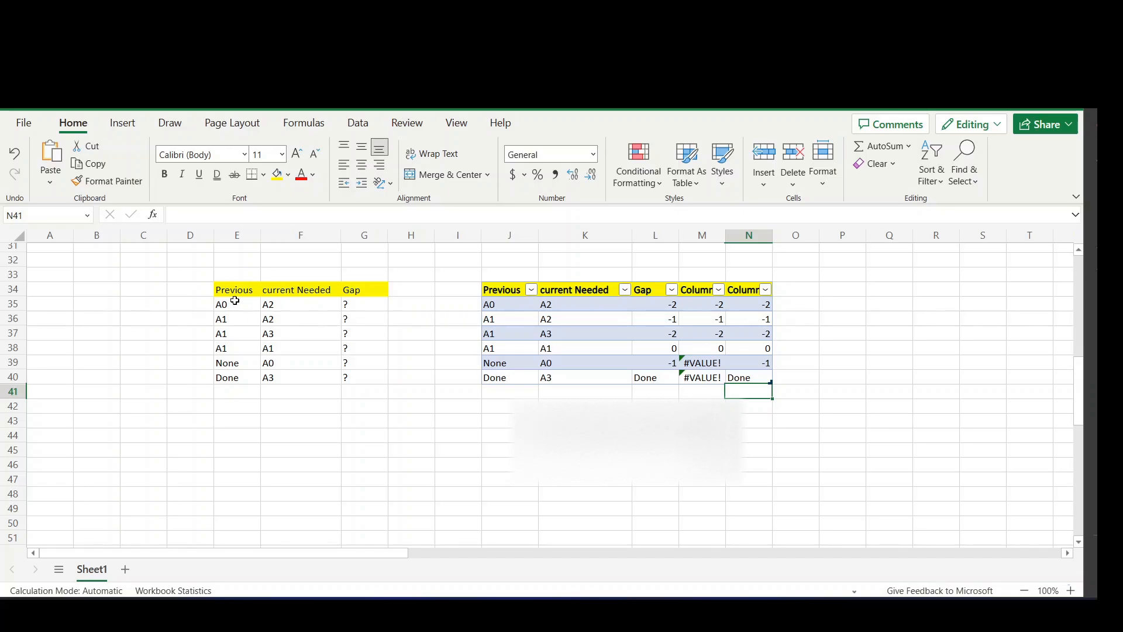
mouse_move(256, 304)
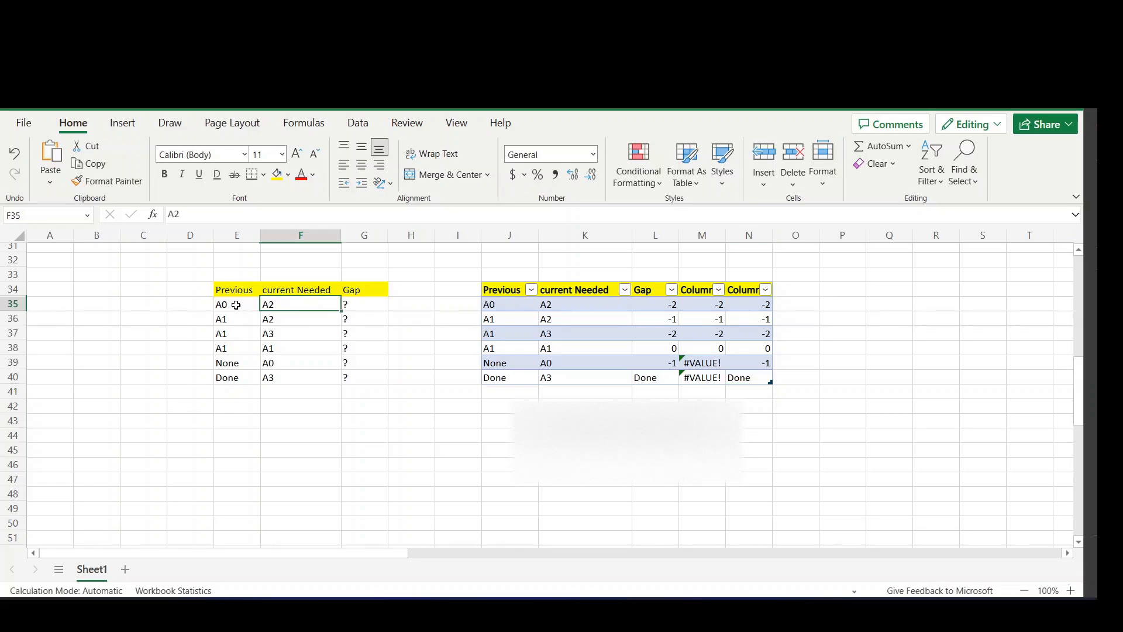
mouse_move(412, 309)
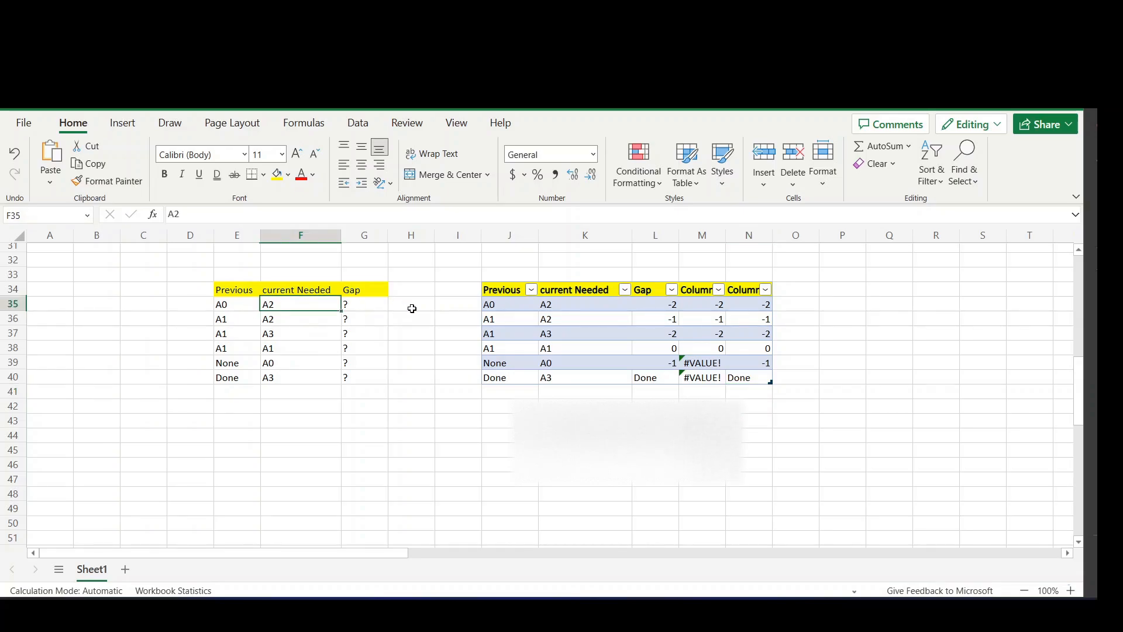
click(364, 305)
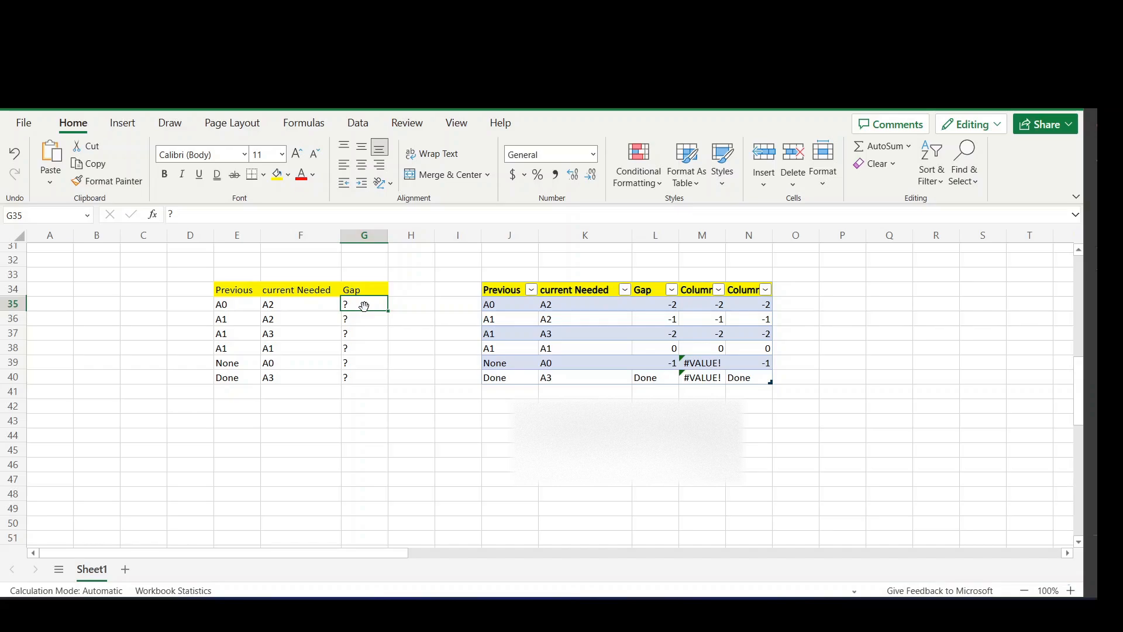
mouse_move(220, 290)
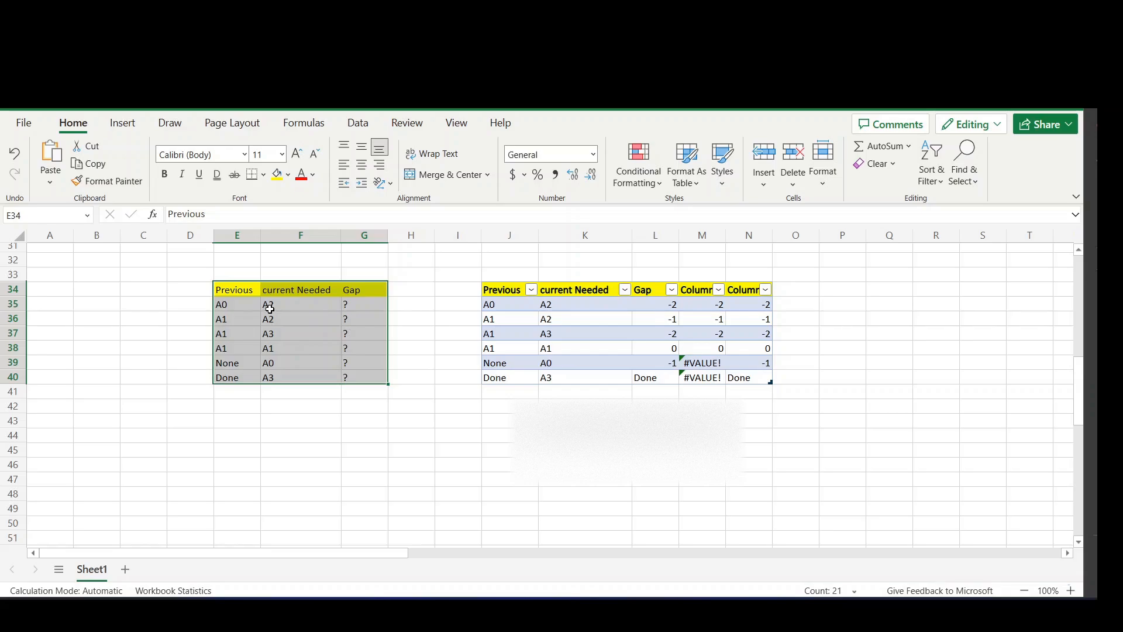
mouse_move(466, 372)
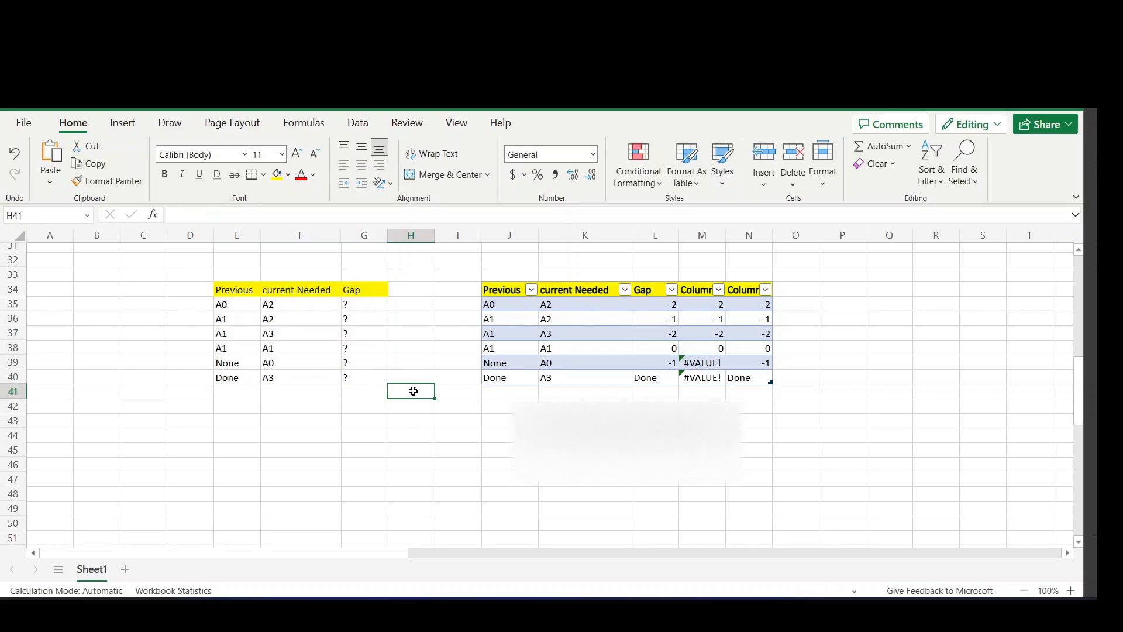
mouse_move(702, 313)
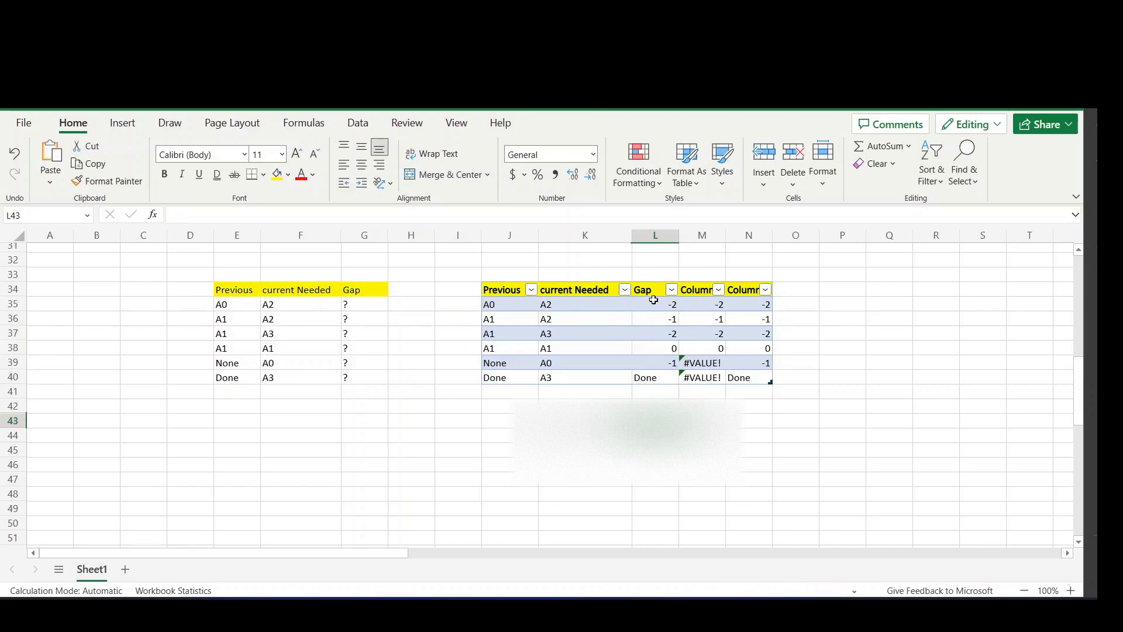
click(655, 304)
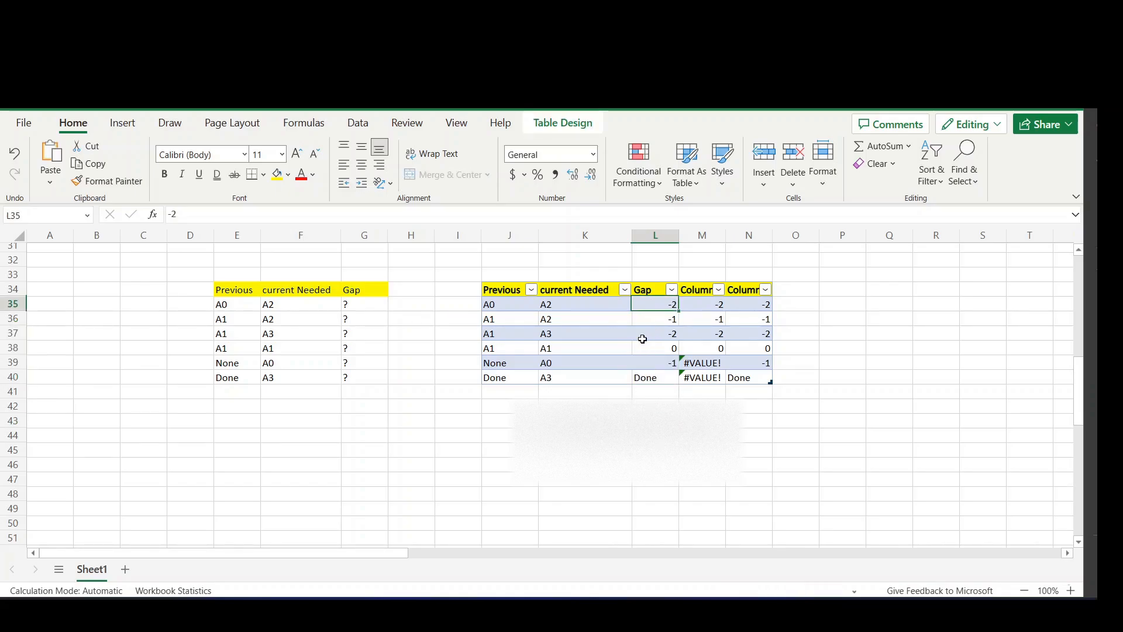
click(655, 318)
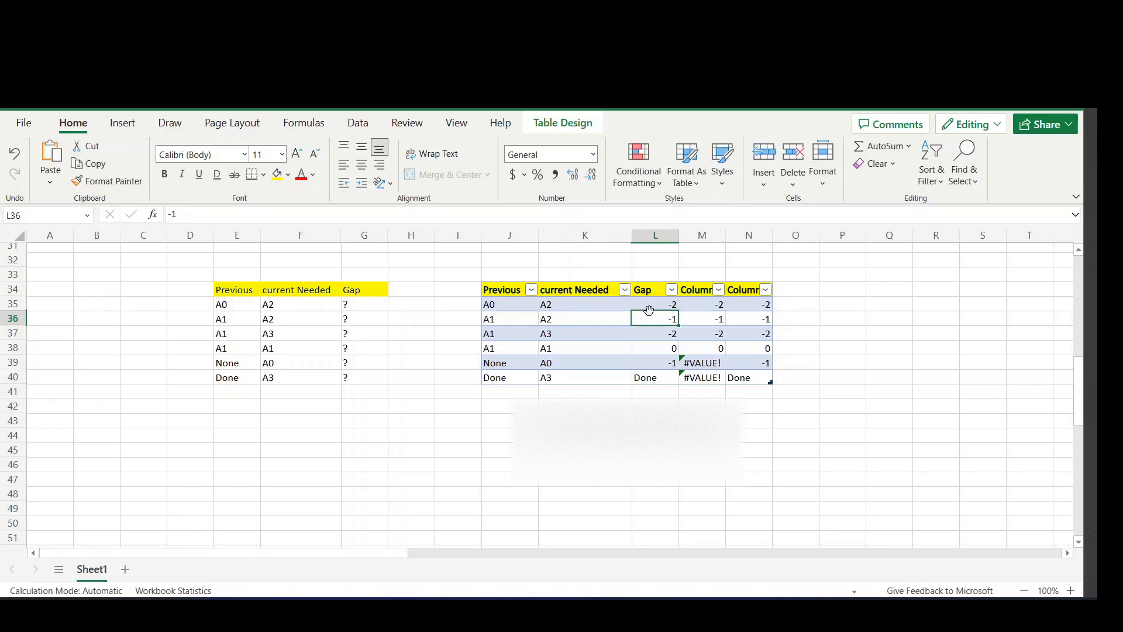
click(702, 304)
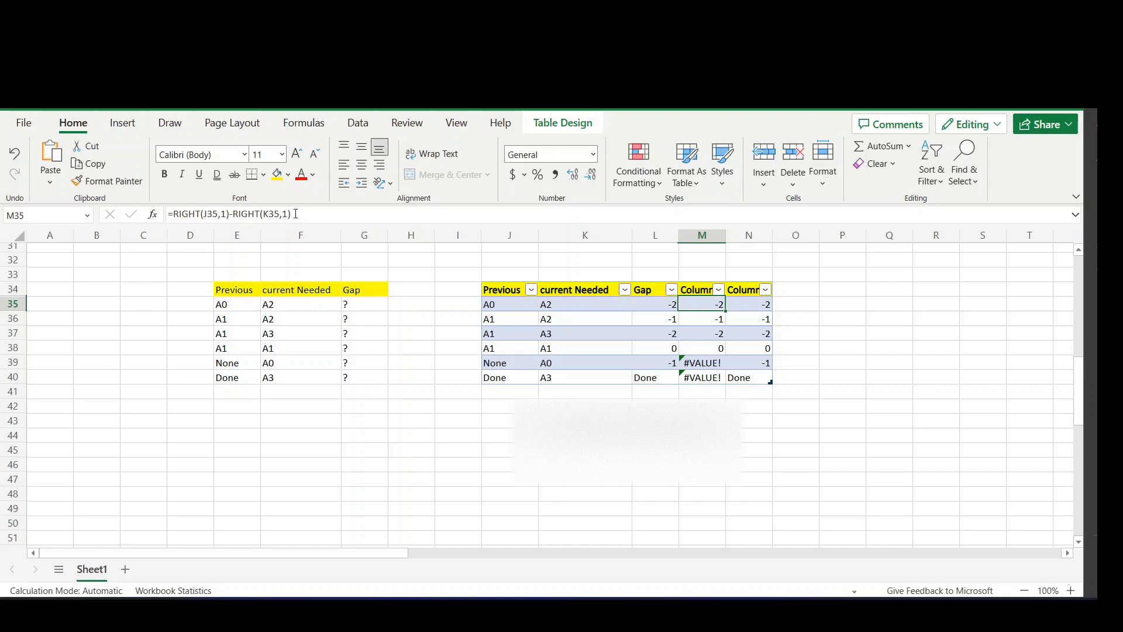
double_click(702, 304)
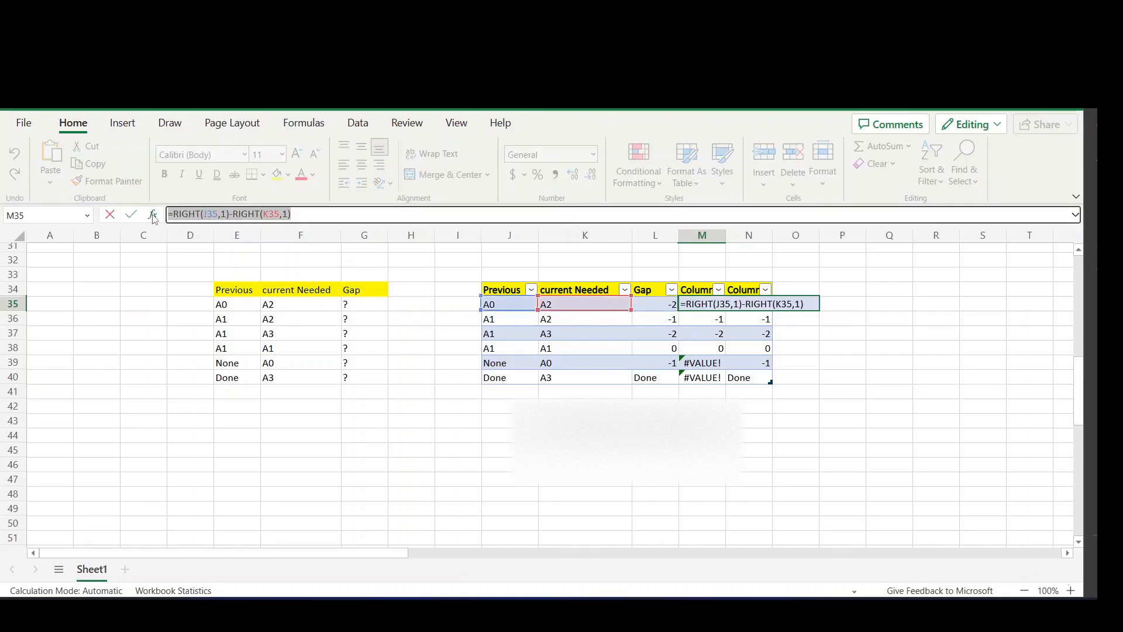
key(Enter)
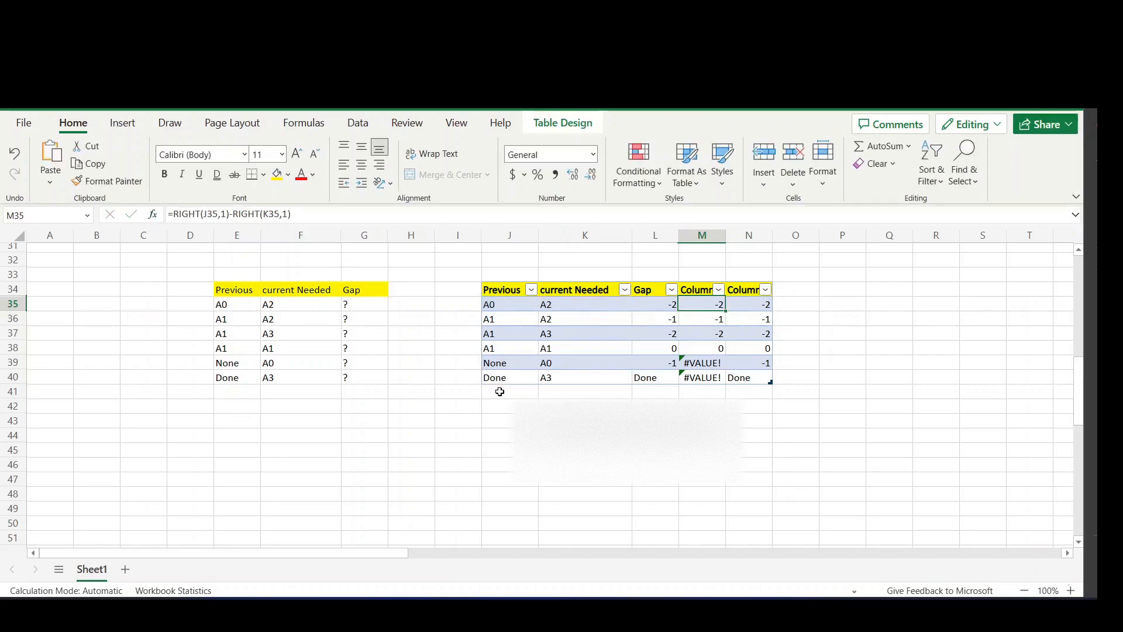
click(501, 376)
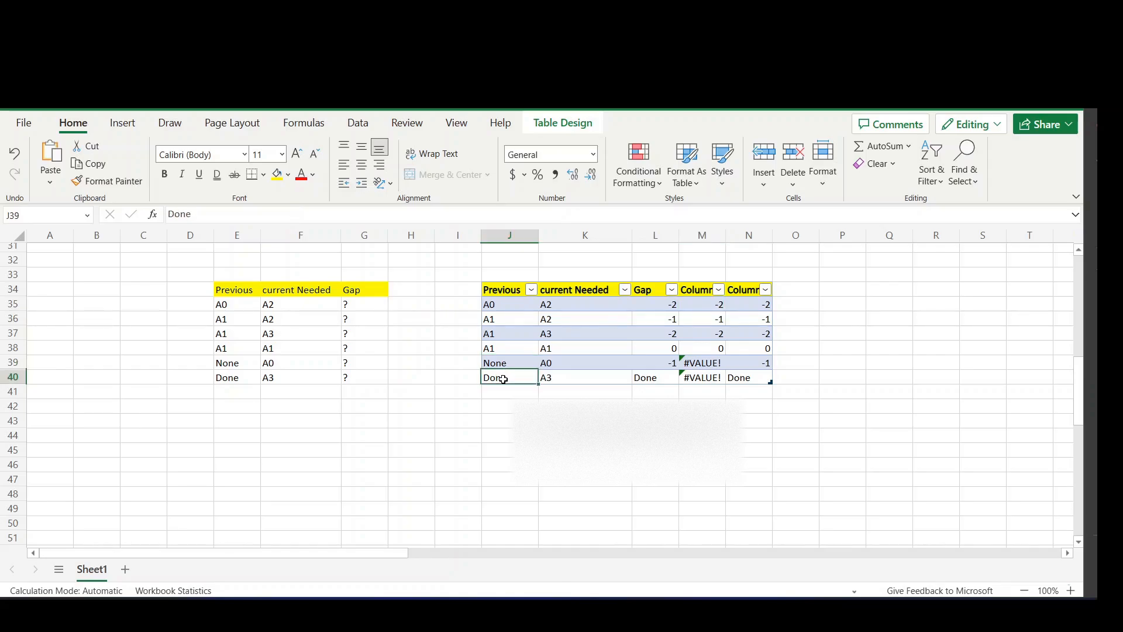
click(509, 377)
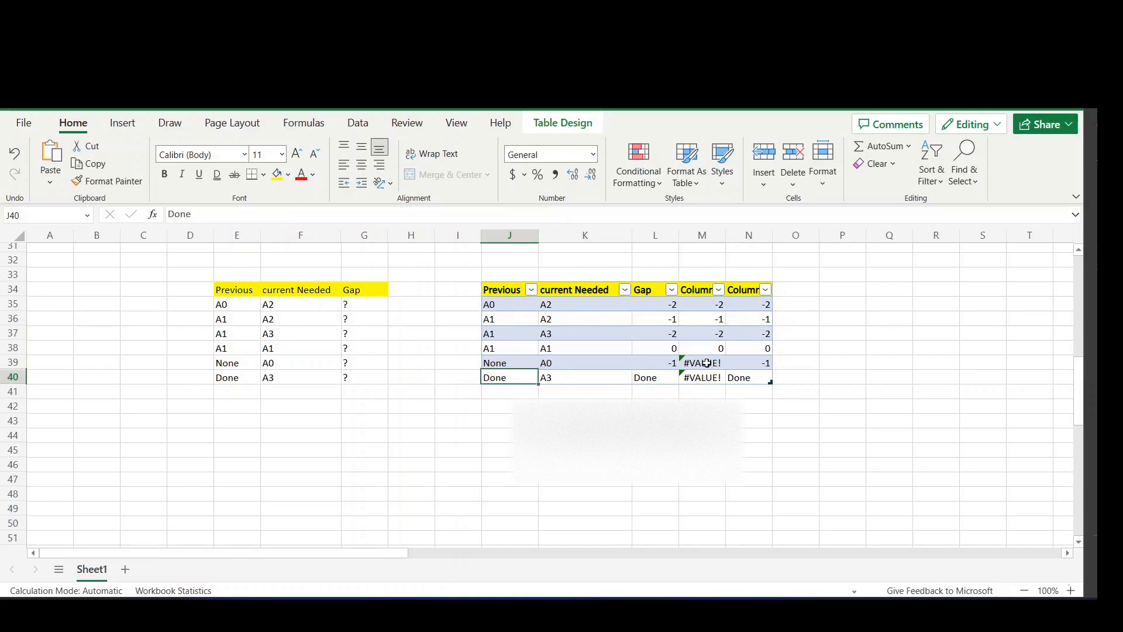
click(702, 363)
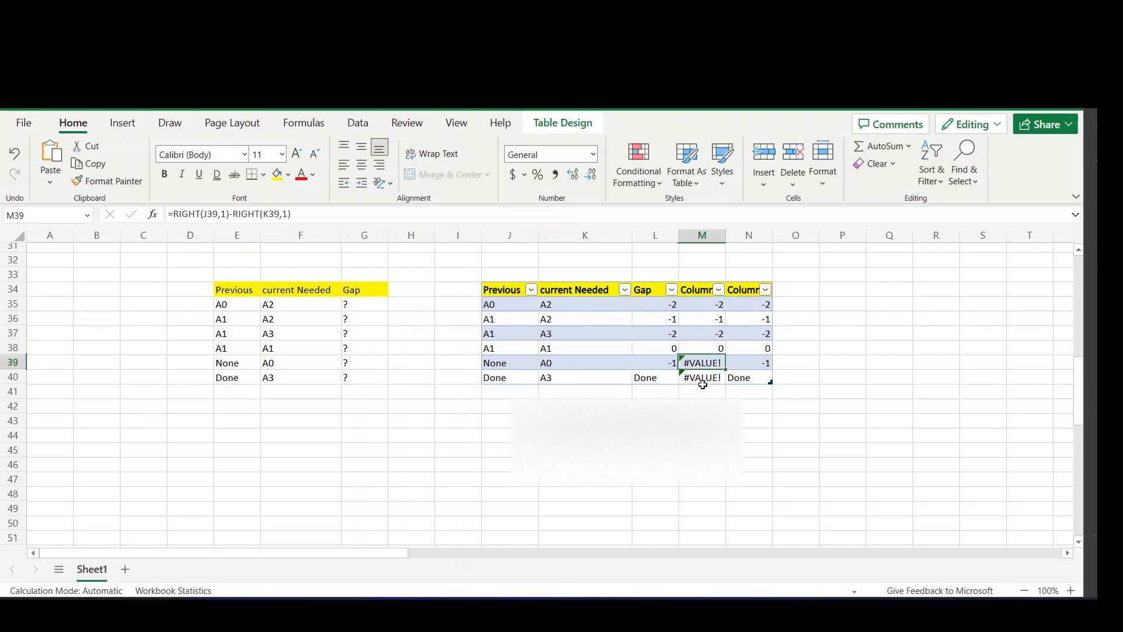
click(702, 377)
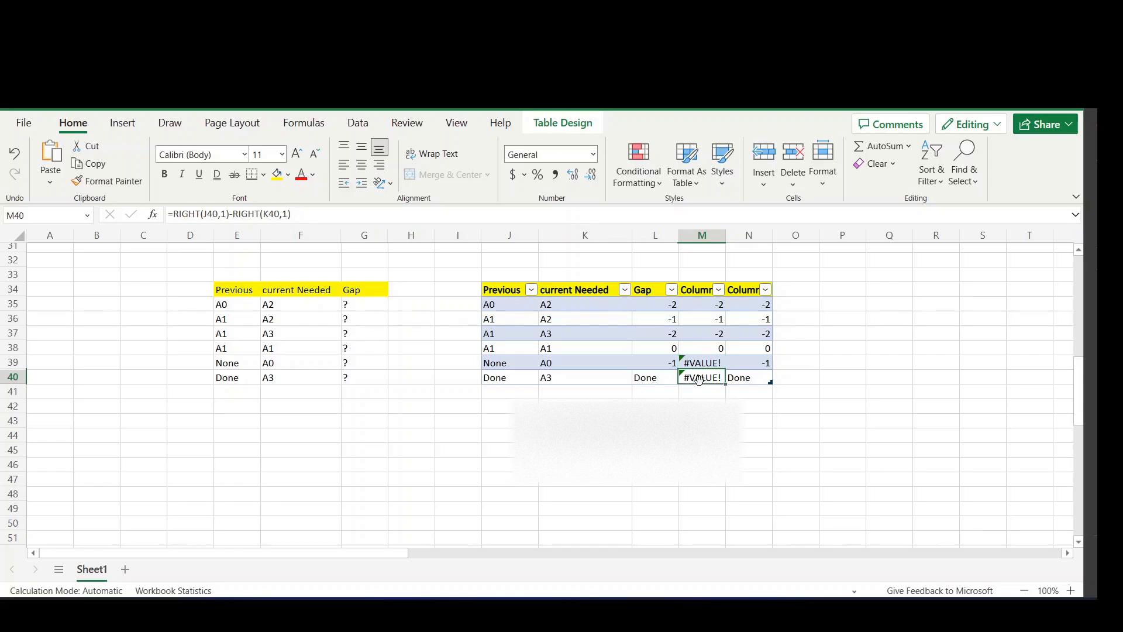
click(701, 363)
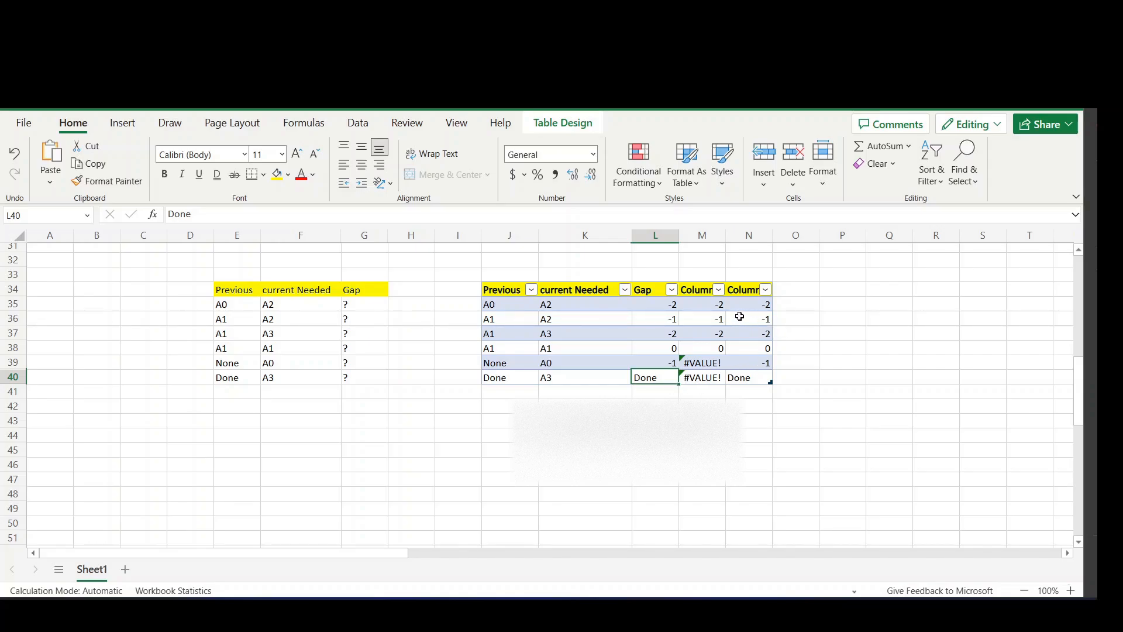
mouse_move(752, 305)
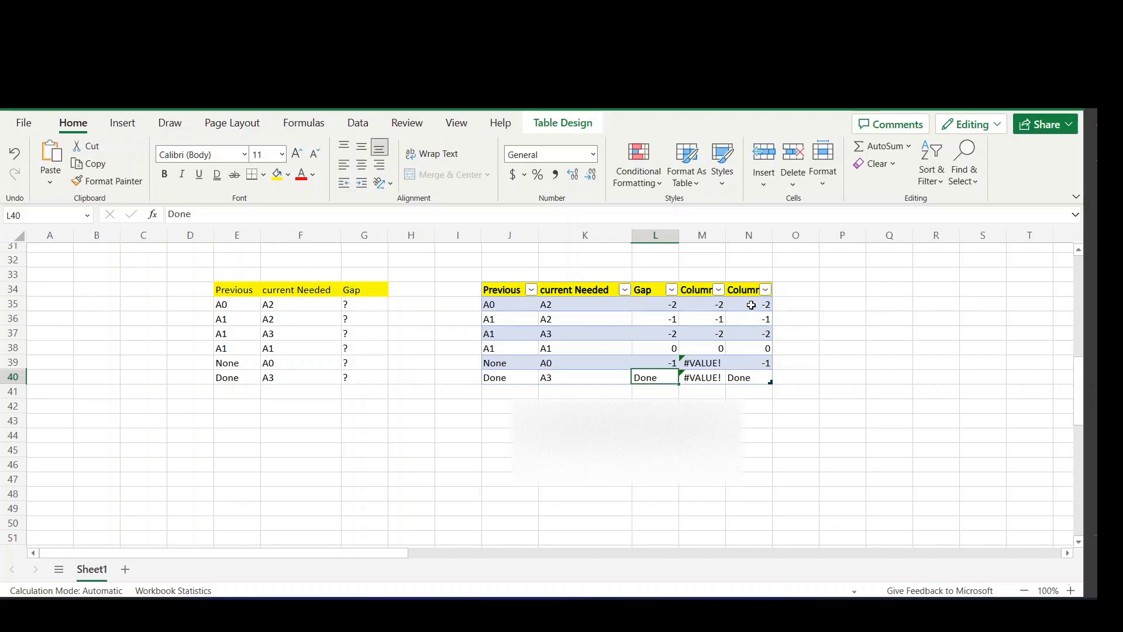
click(748, 305)
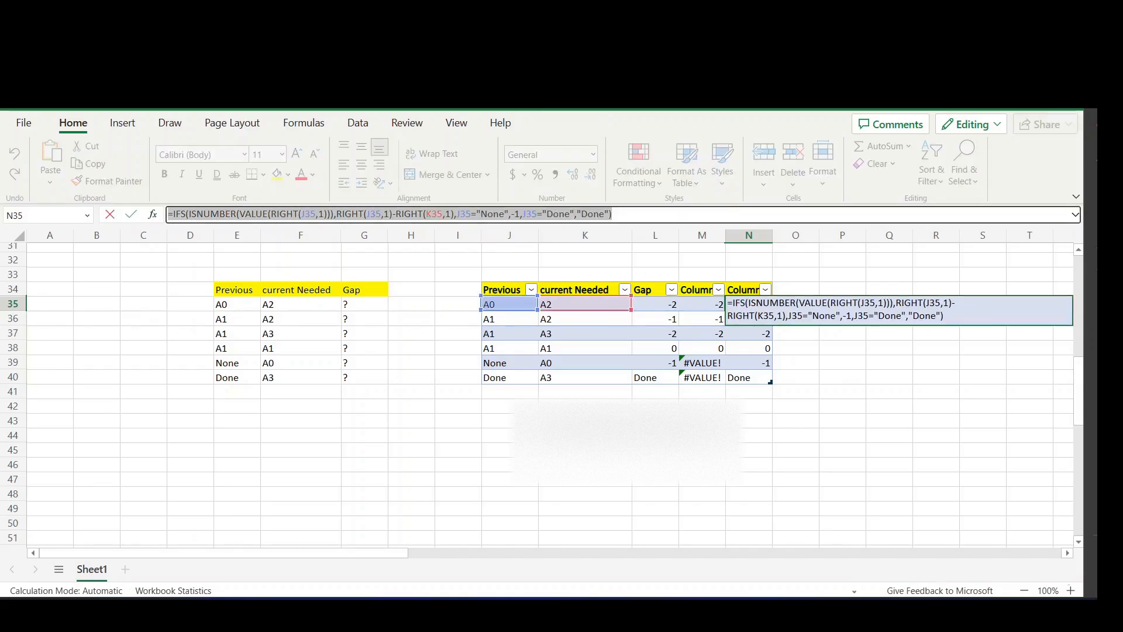
mouse_move(700, 564)
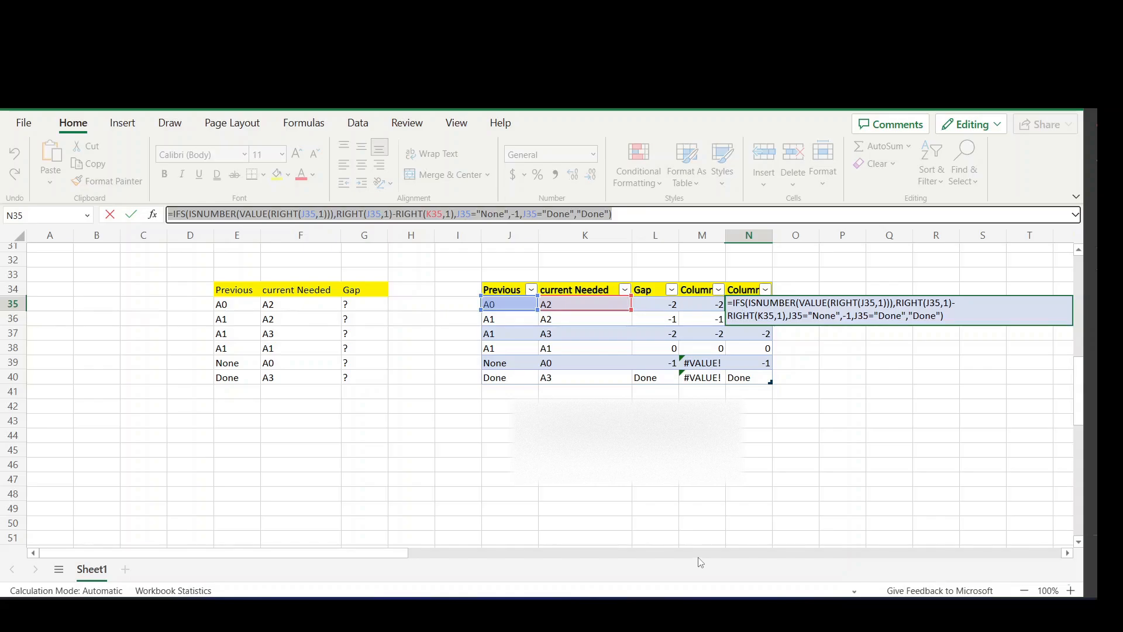
click(748, 363)
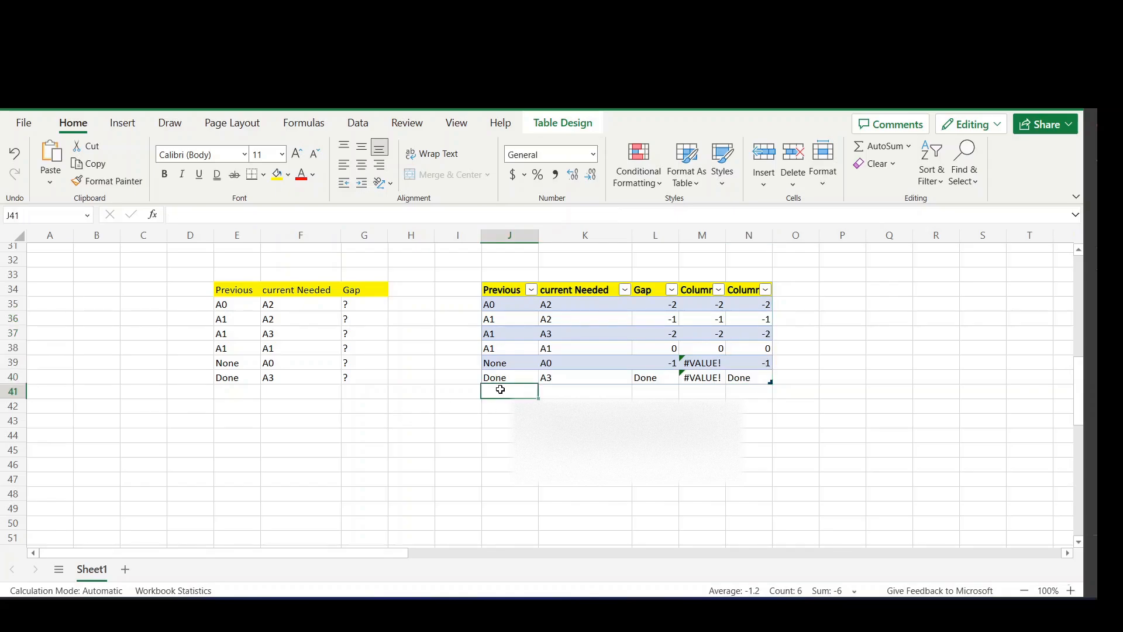
click(655, 391)
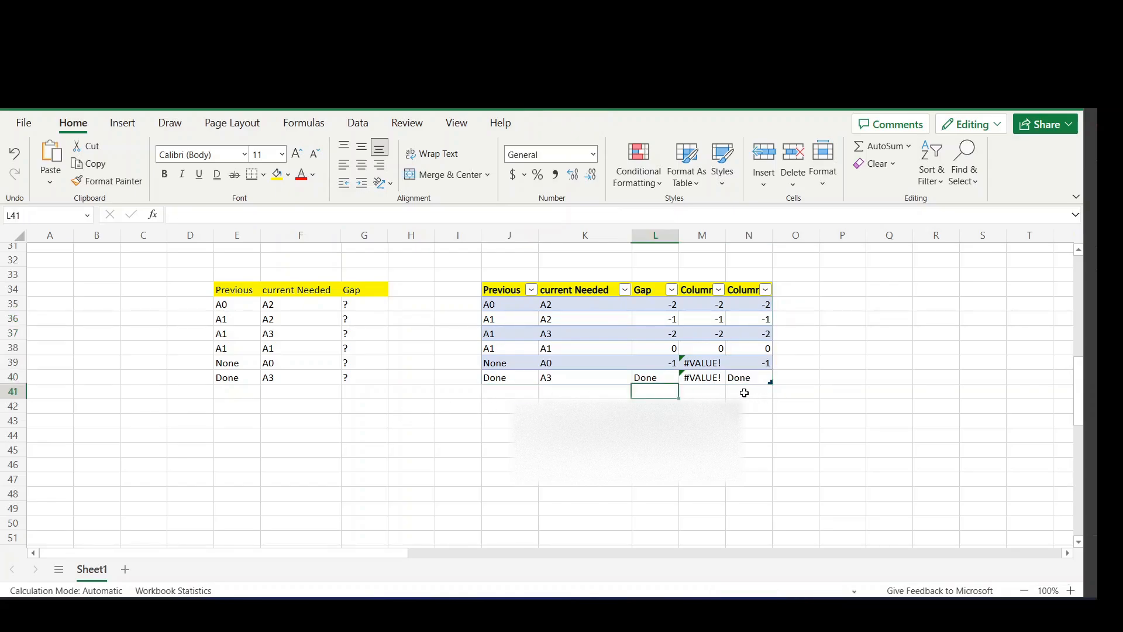
click(749, 391)
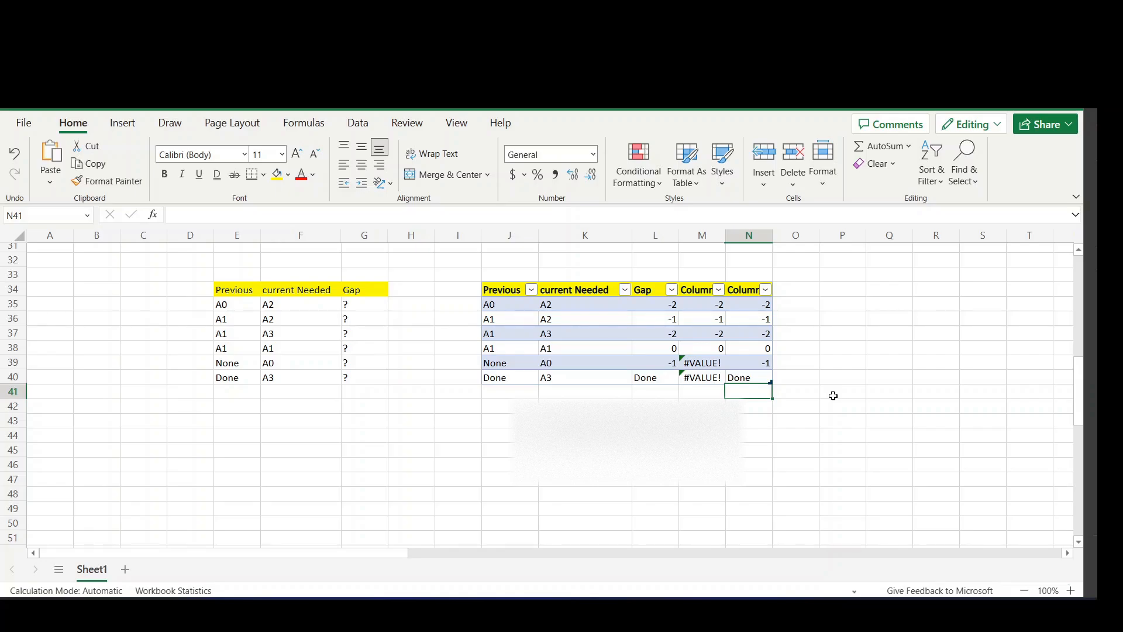
mouse_move(828, 396)
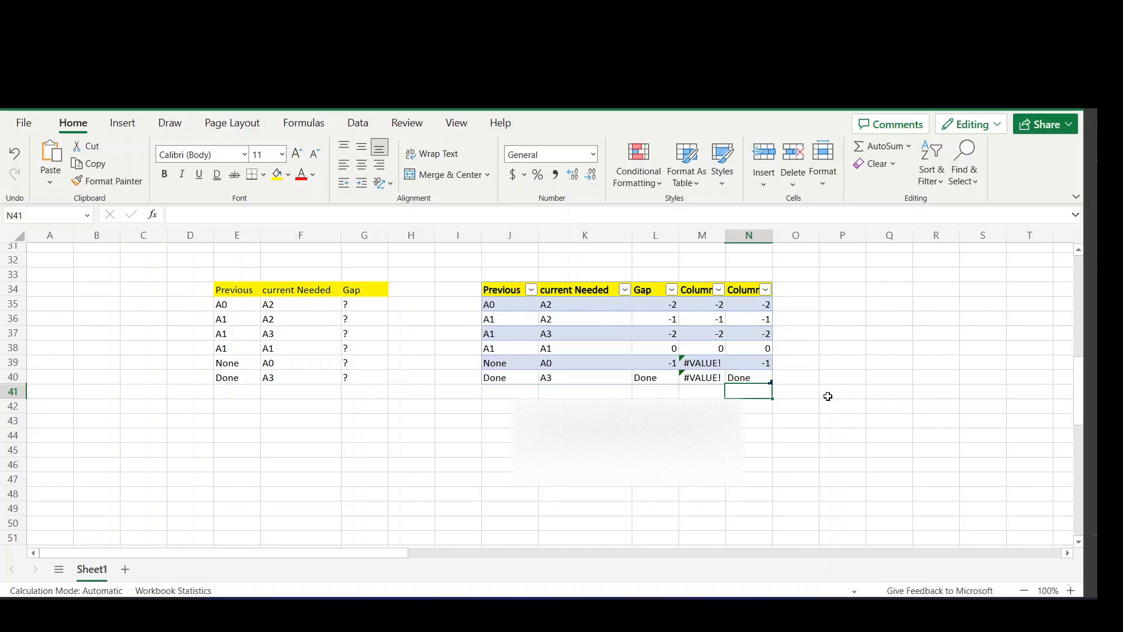